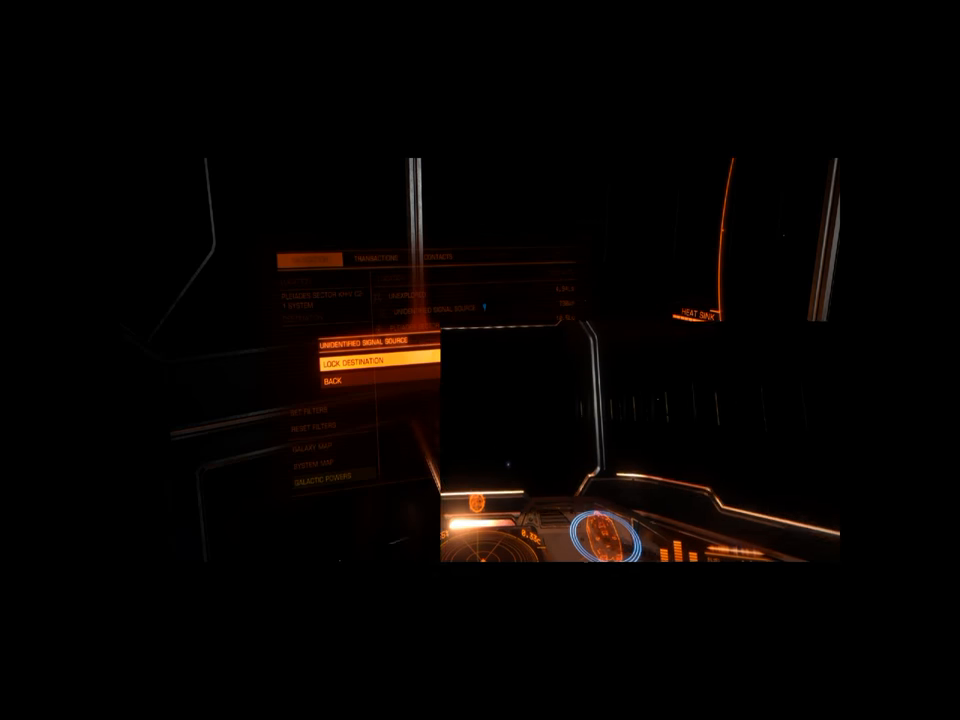
Lock the Unidentified Signal Source in the Navigation panel as the ship's target
click(352, 360)
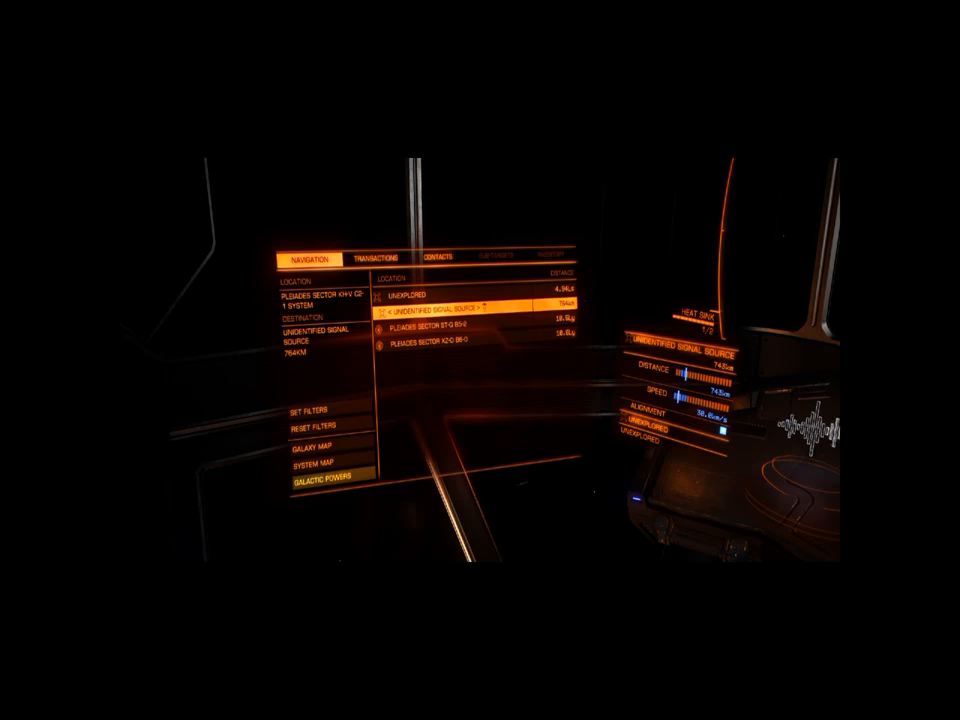